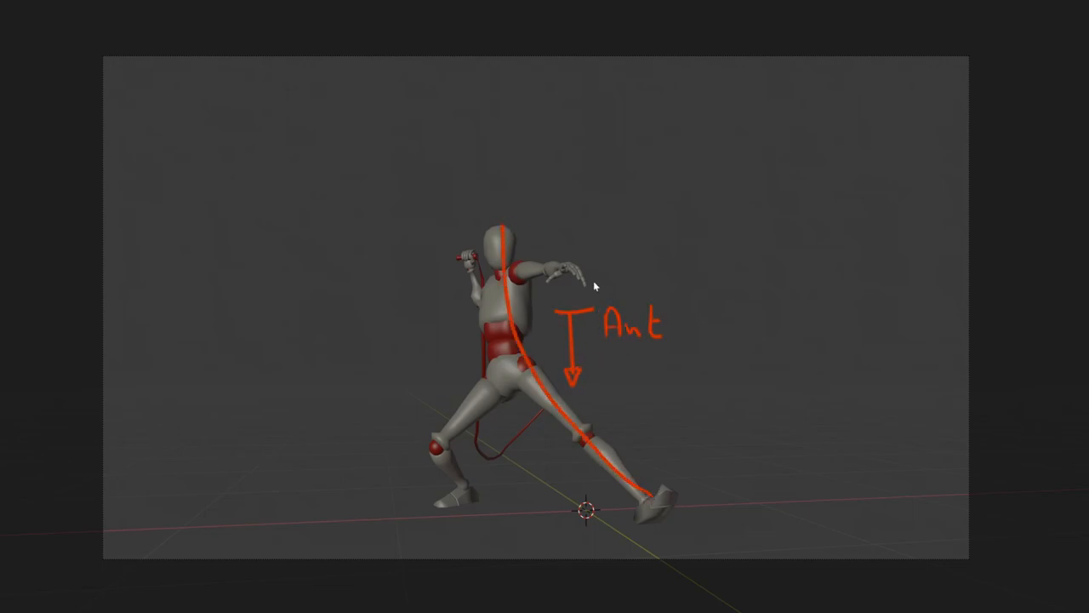
# Step: Sketch a curved line of action over the mannequin's swing pose with the Annotate tool
pyautogui.moveTo(349, 336); pyautogui.dragTo(442, 277)
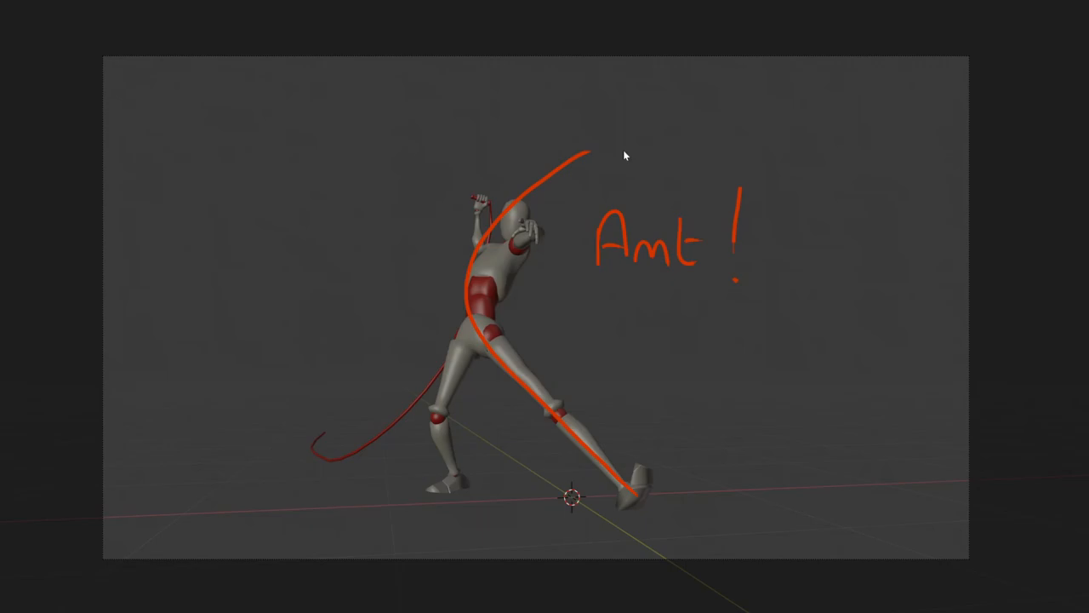
pyautogui.moveTo(874, 136)
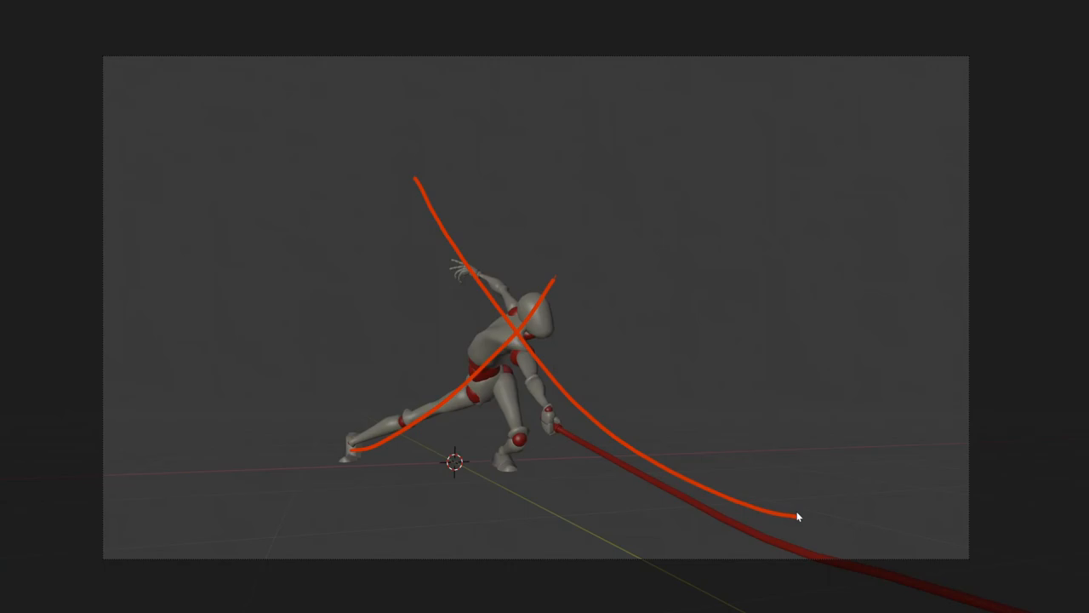
pyautogui.moveTo(516, 342)
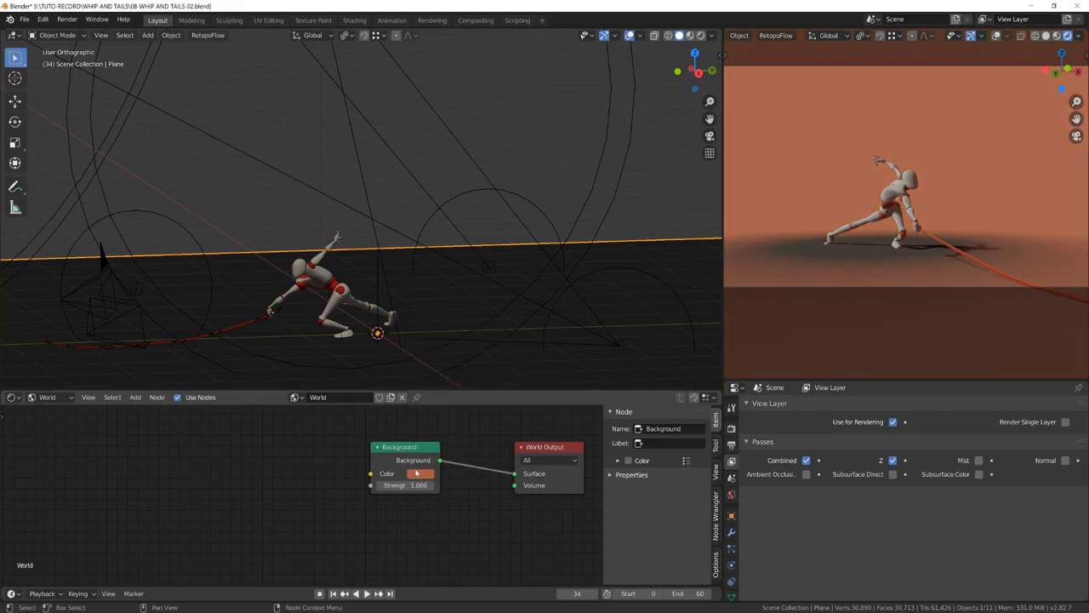
# Step: Add a Shader to RGB node and move the Constant ColorRamp stop to place the shadow band
pyautogui.click(412, 472)
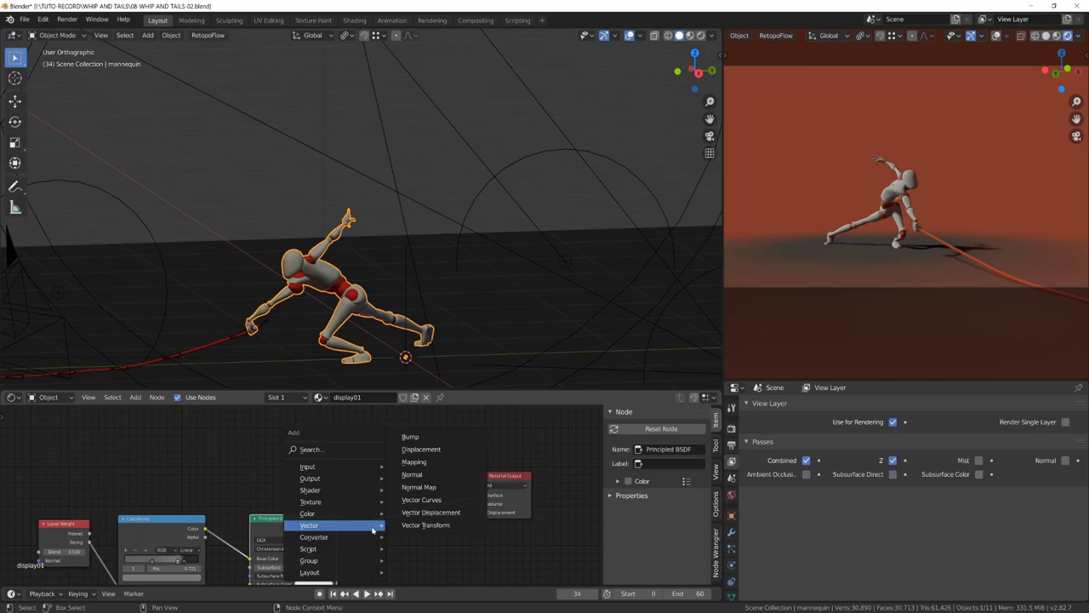
pyautogui.moveTo(317, 537)
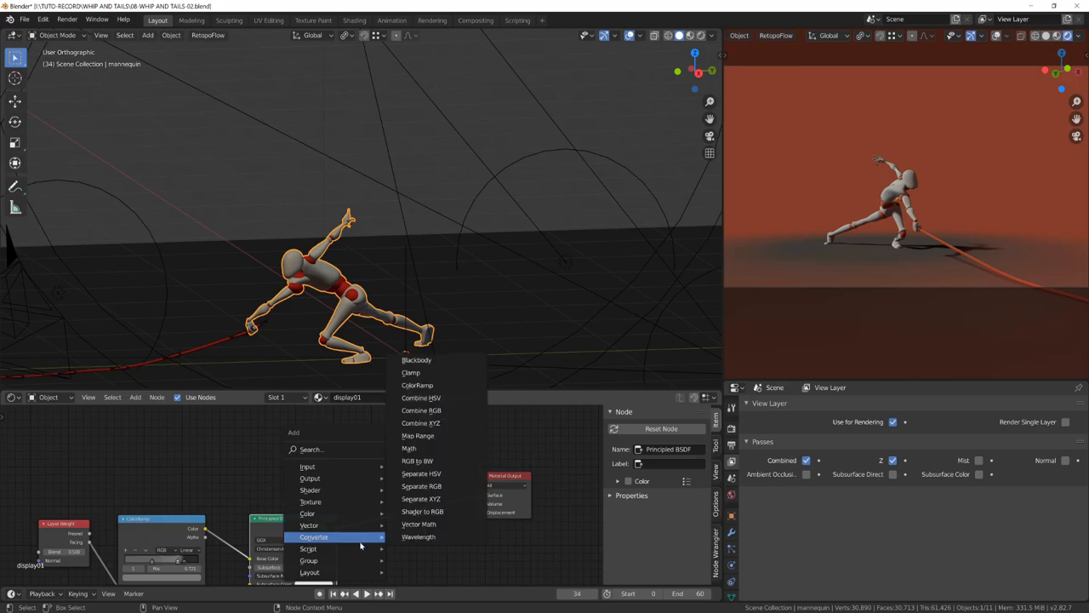
pyautogui.click(420, 512)
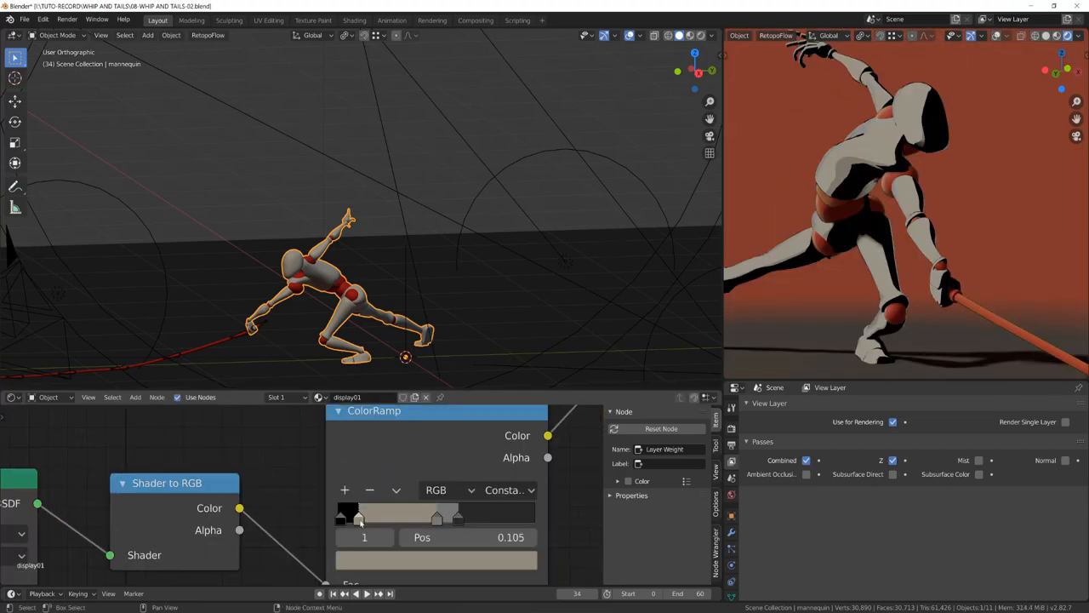
pyautogui.moveTo(357, 516); pyautogui.dragTo(464, 517)
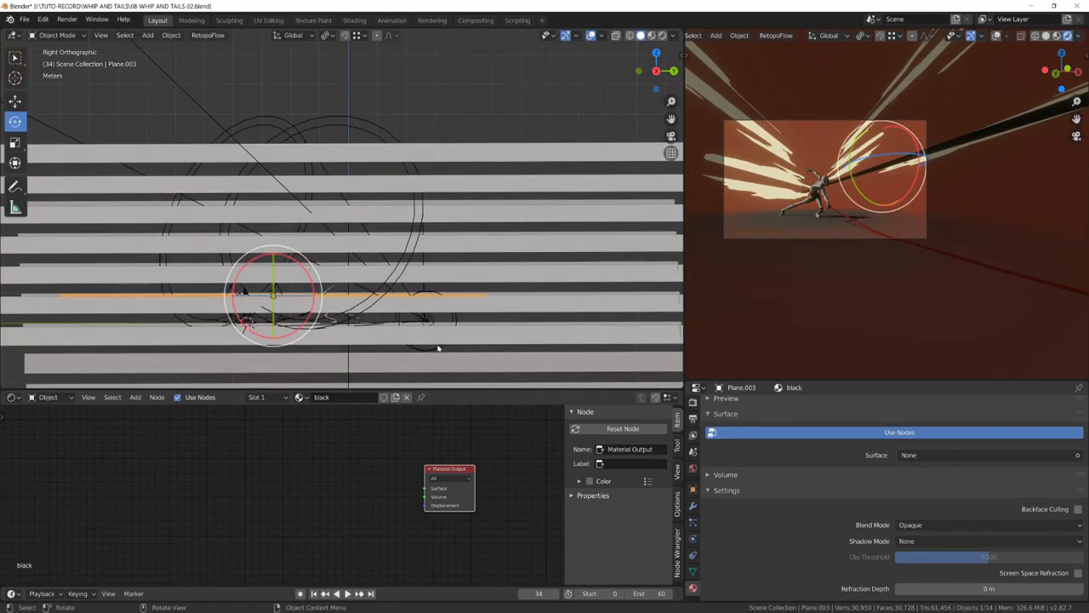
# Step: Rotate the horizontal-strip plane and toggle Edit Mode while setting up the black-dot shadow material
pyautogui.moveTo(274, 295); pyautogui.dragTo(281, 268)
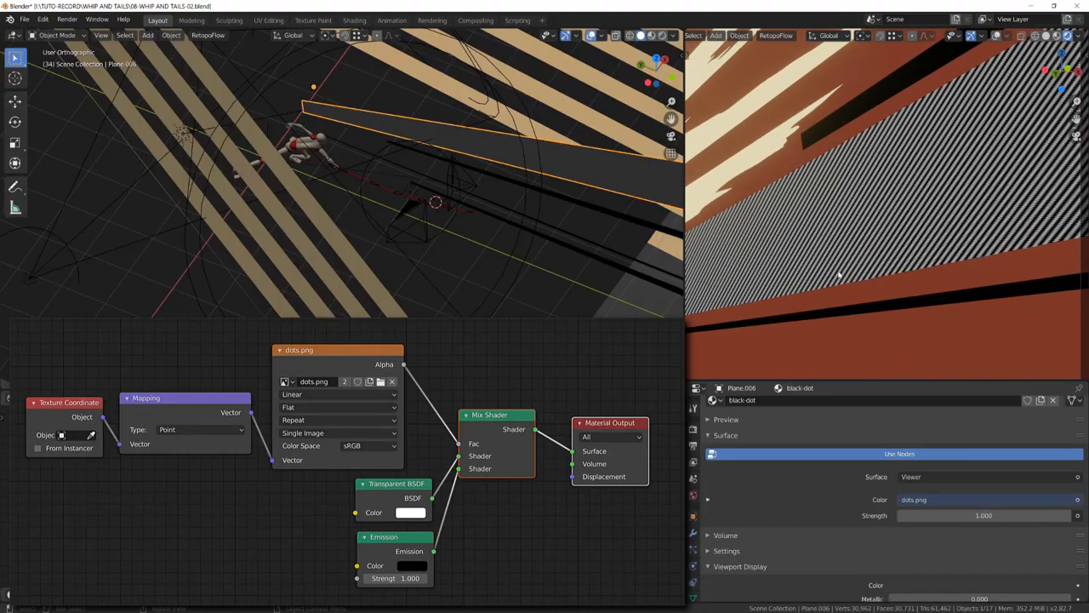
pyautogui.press('Tab')
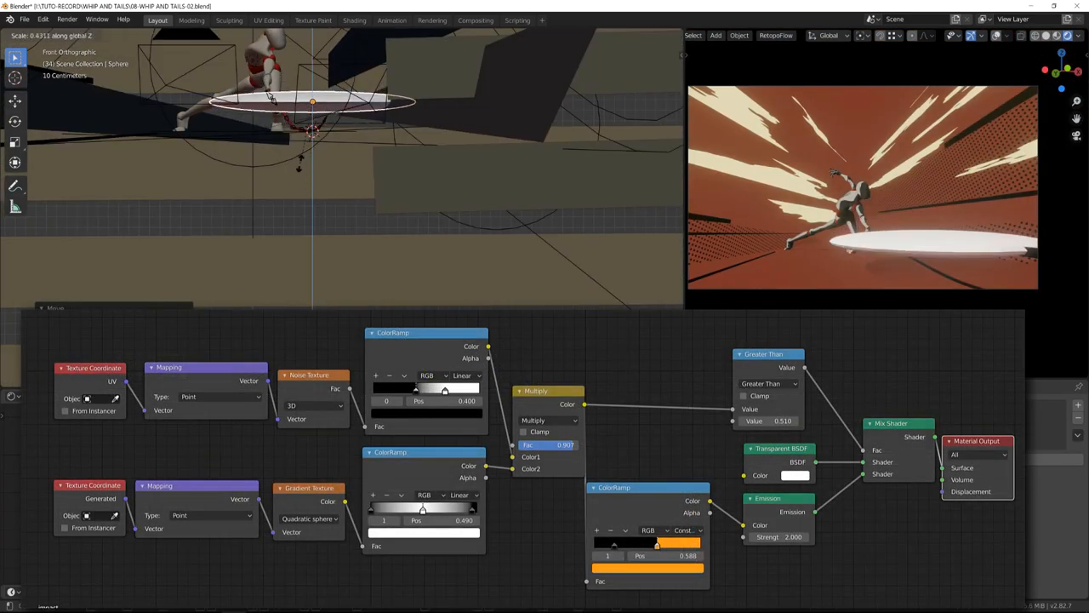
# Step: Flatten the sphere along Z in Edit Mode to shape the impact smear
pyautogui.press('Tab')
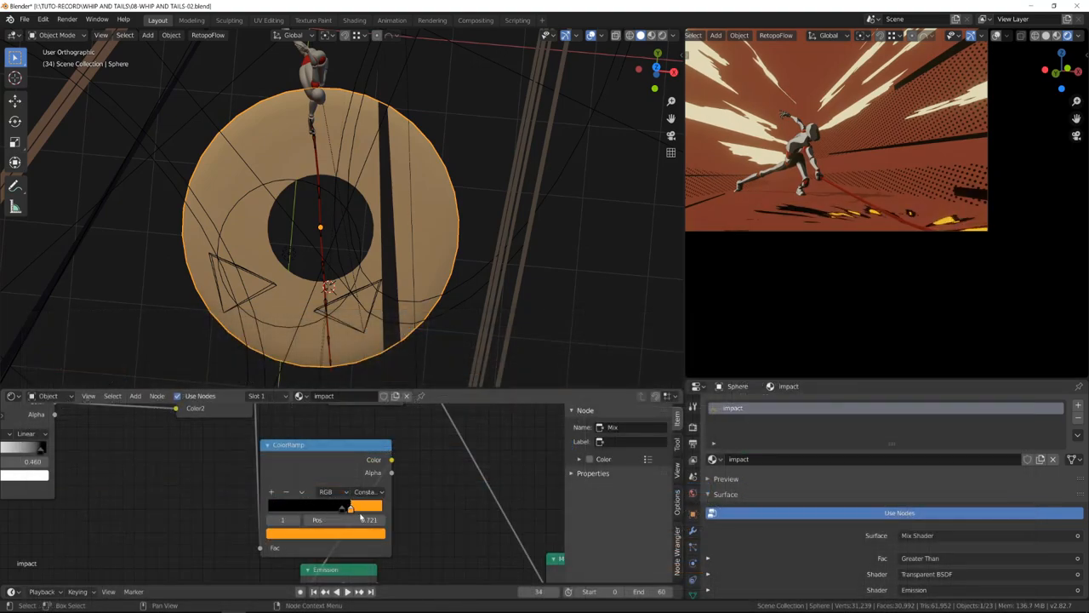
pyautogui.moveTo(350, 505); pyautogui.dragTo(313, 505)
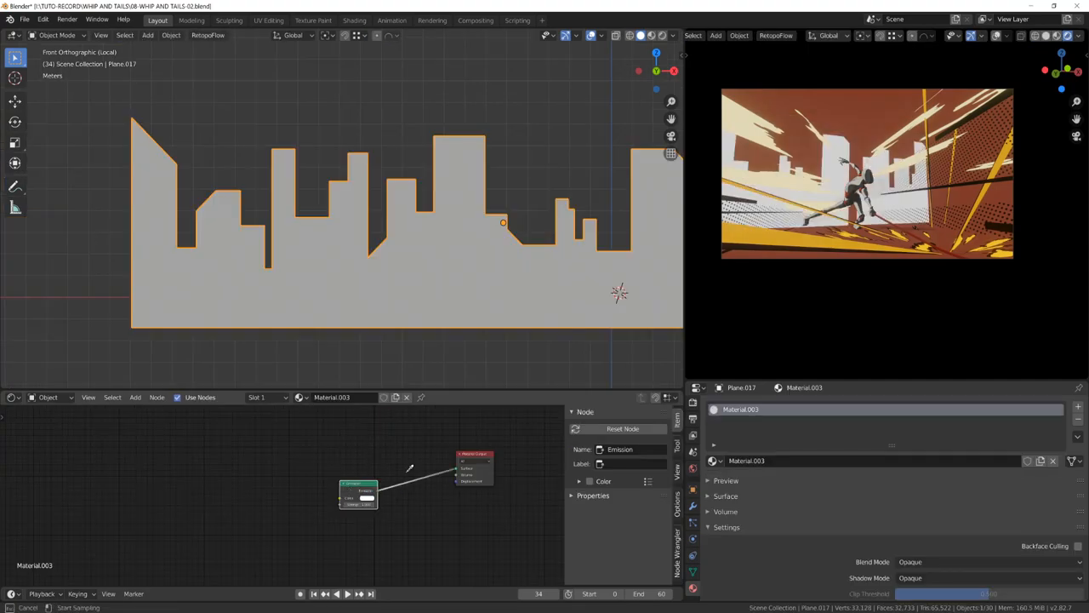
# Step: Connect an Emission node to the skyline plane's Material Output
pyautogui.click(361, 498)
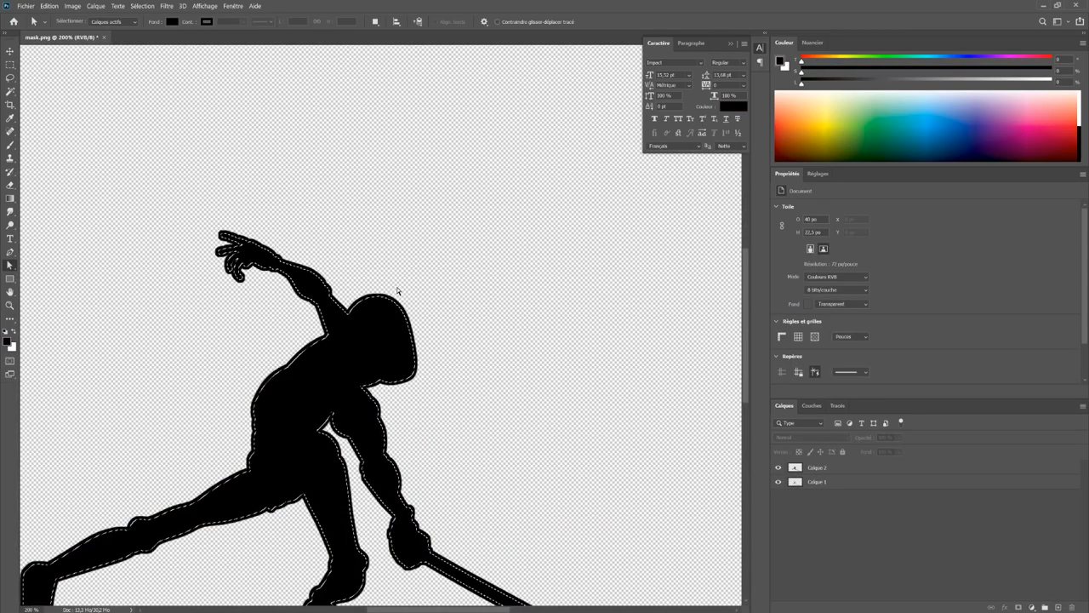
# Step: Load a selection around the black mannequin silhouette in mask.png
pyautogui.click(141, 8)
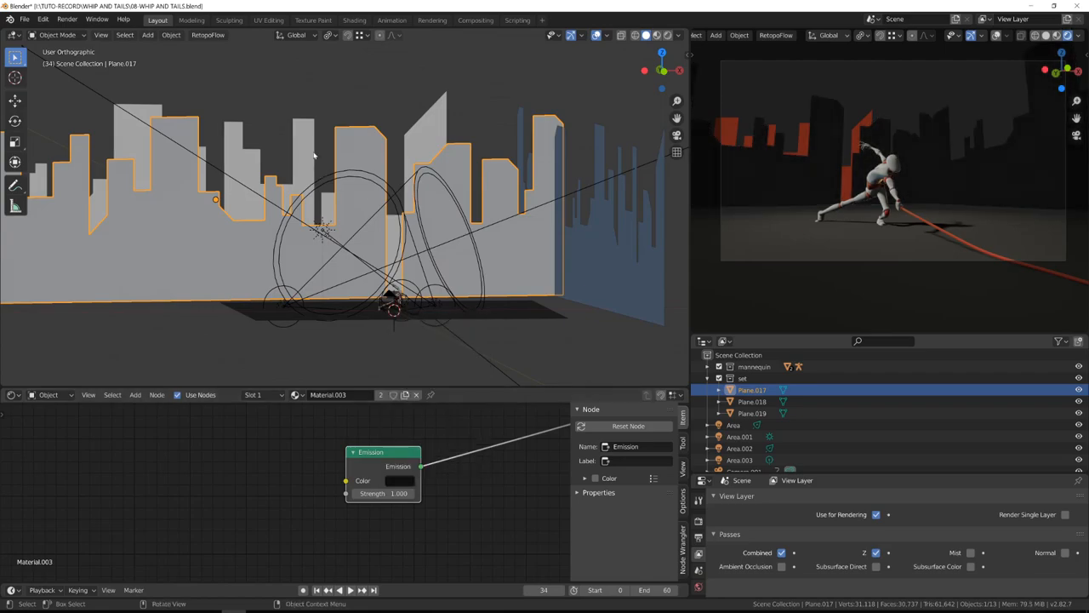
# Step: Tick the Z pass under View Layer Properties > Passes
pyautogui.click(398, 480)
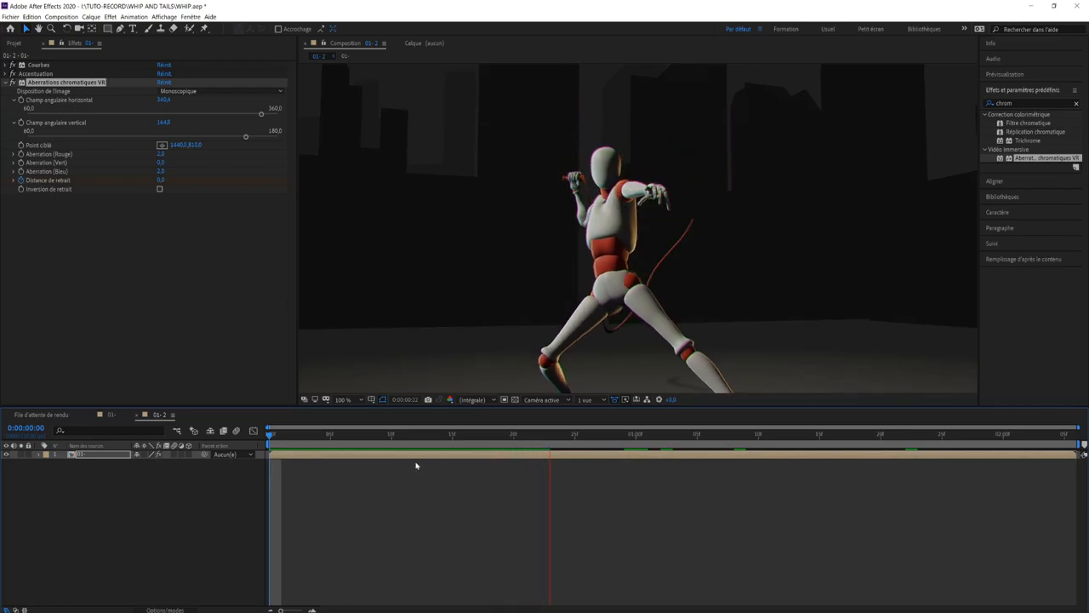
# Step: Apply VR Chromatic Aberrations to the mannequin layer and preview the timeline
pyautogui.click(761, 455)
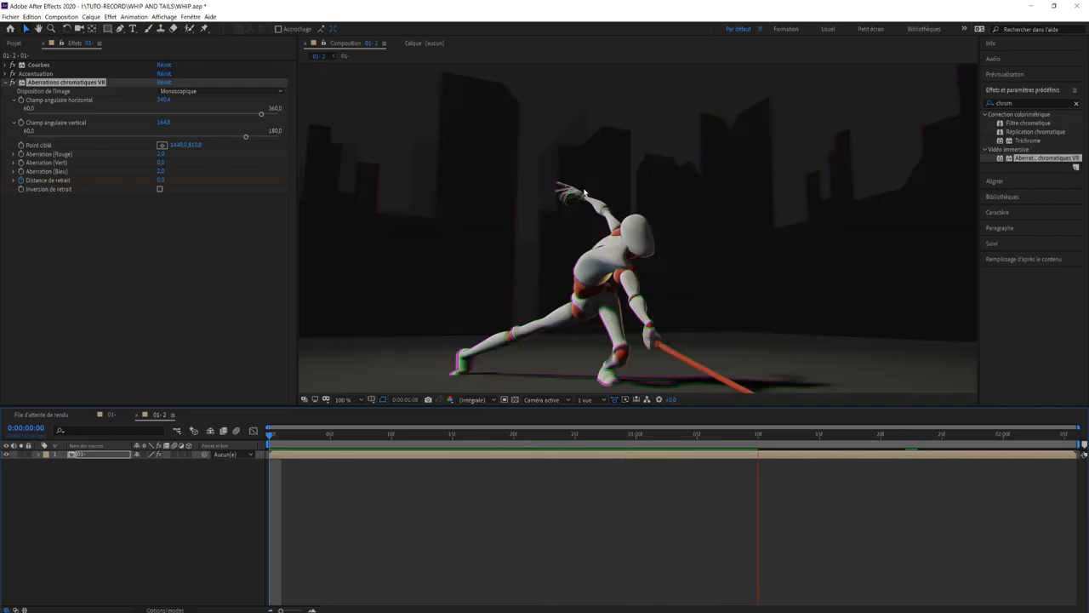